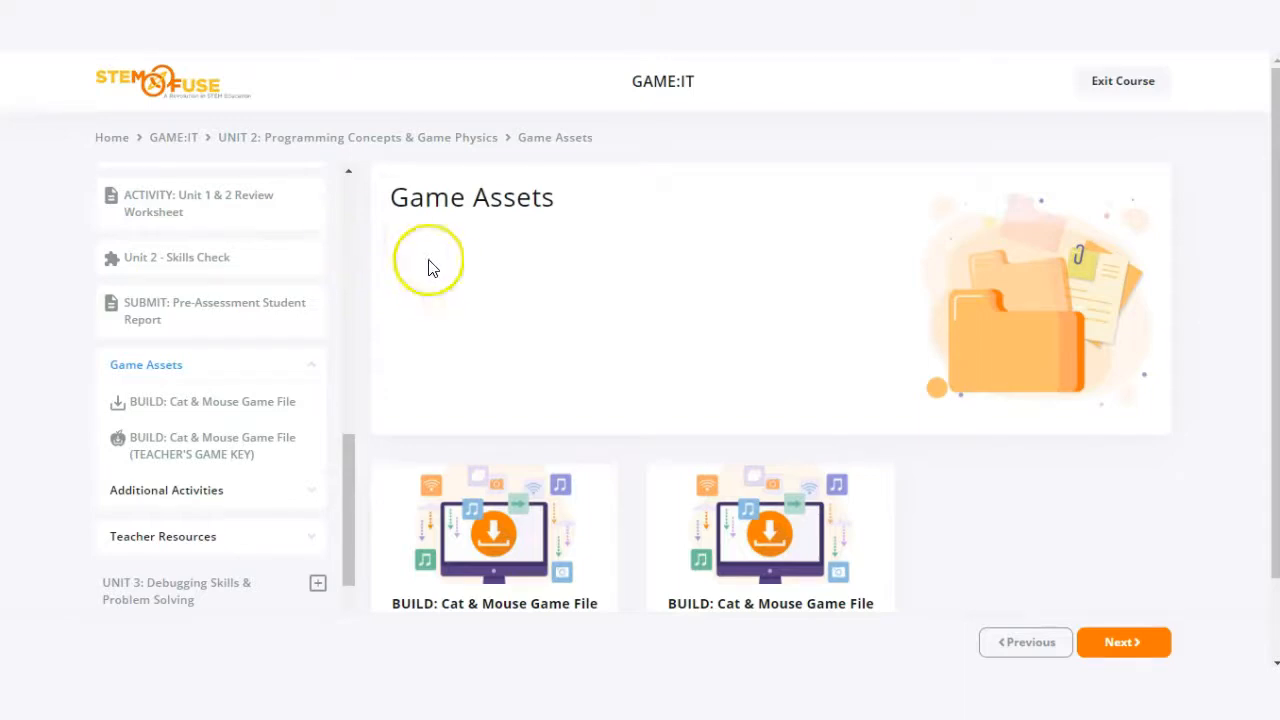
Scroll the Game Assets lesson and open the BUILD: Cat & Mouse Game File card
{"action": "scroll", "scroll_direction": "down", "scroll_amount": 3}
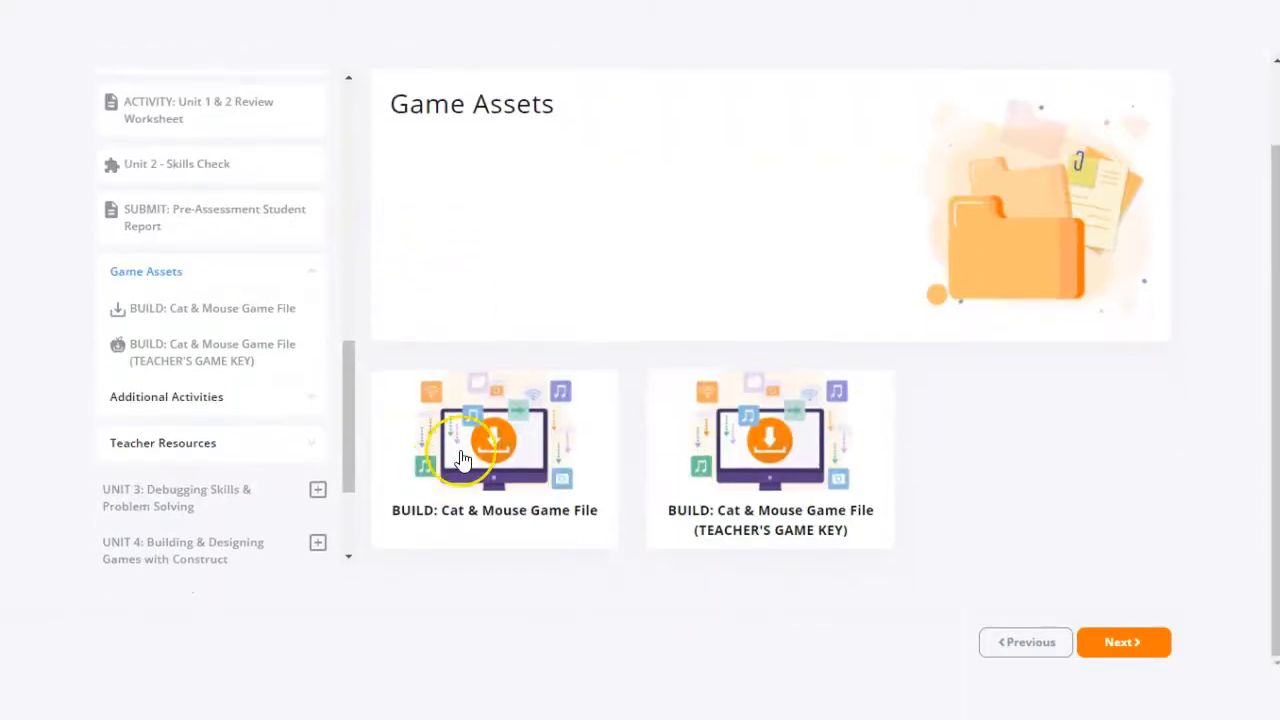
{"action": "mouse_move", "coordinate": [595, 408]}
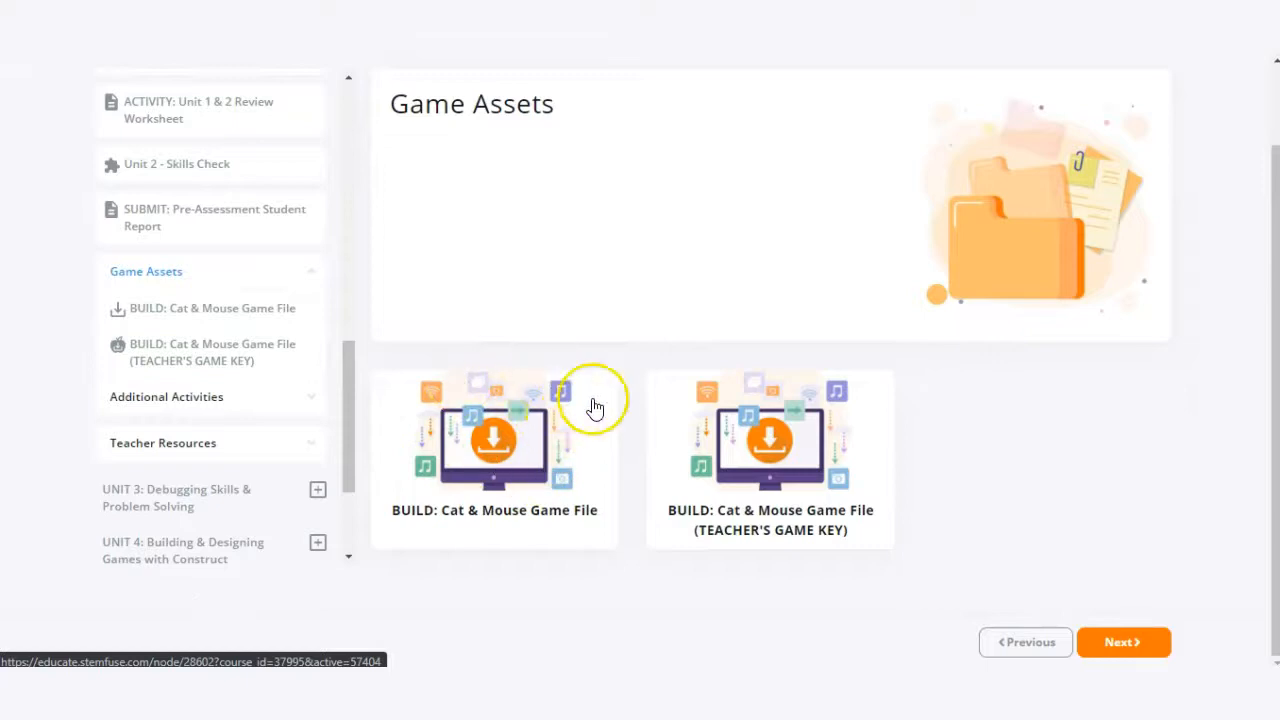
{"action": "mouse_move", "coordinate": [443, 463]}
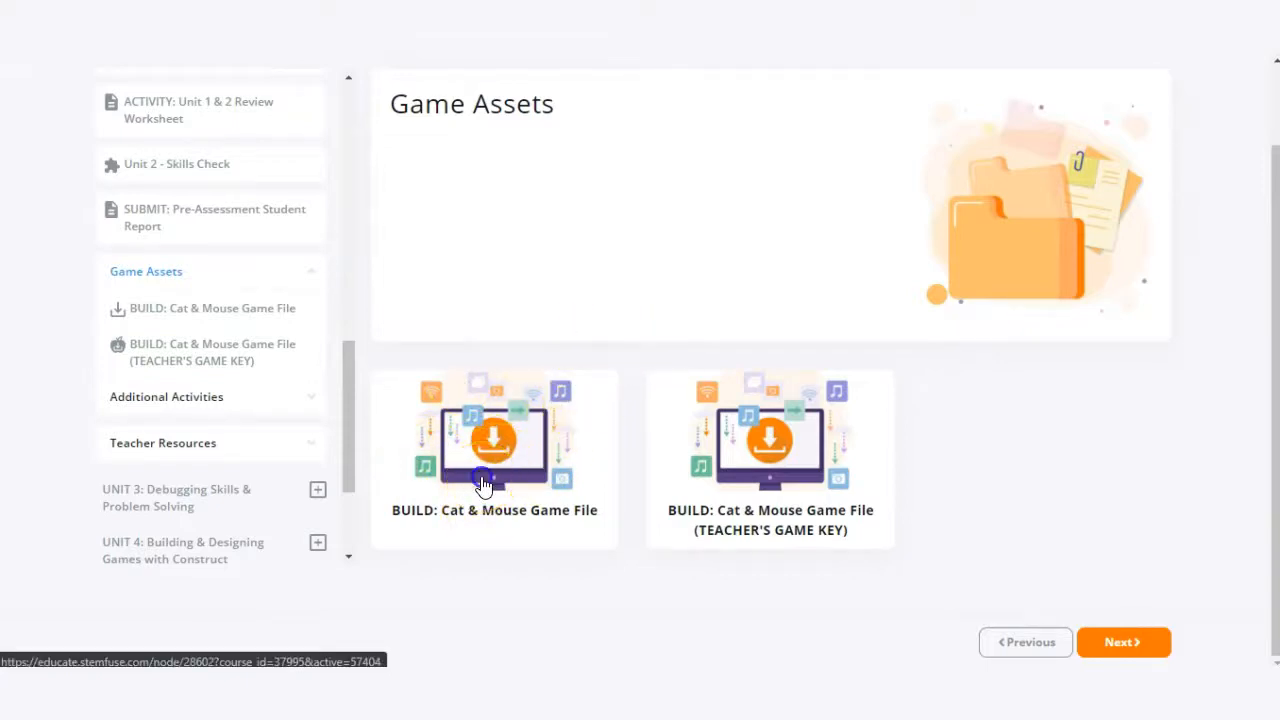
{"action": "left_click", "coordinate": [494, 447]}
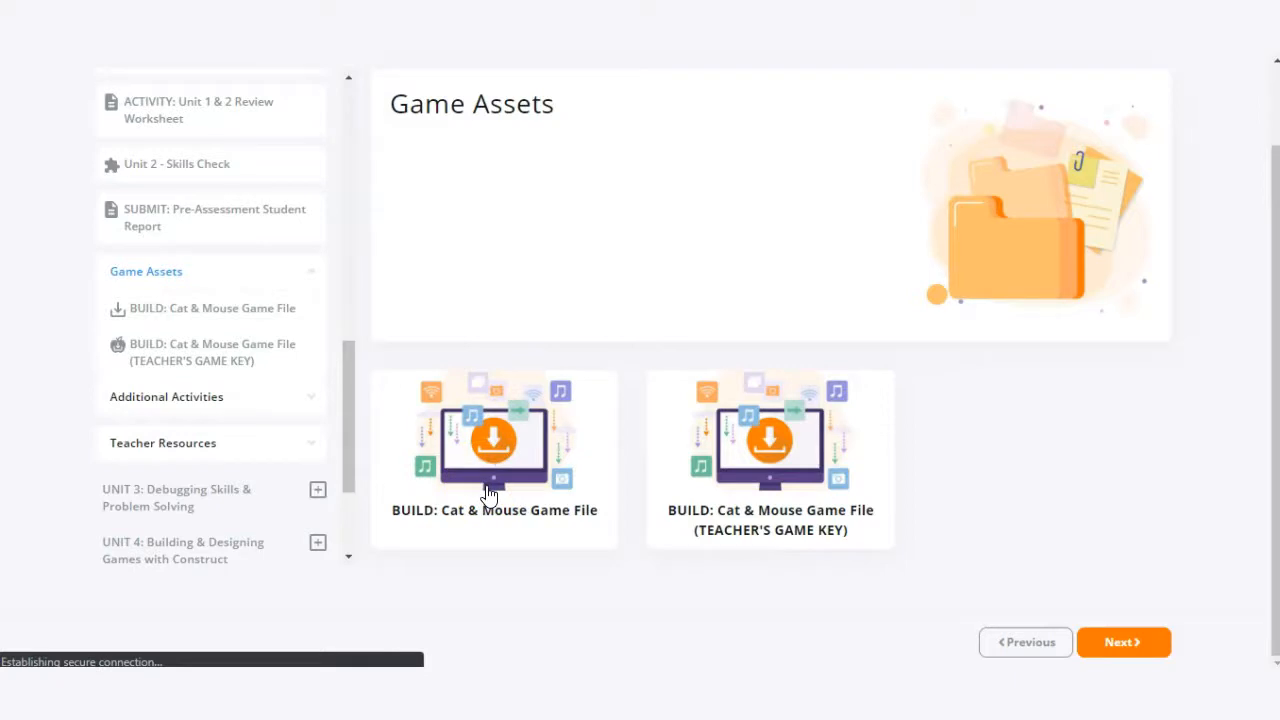
Download the student Cat & Mouse .capx game file from its page
{"action": "left_click", "coordinate": [494, 460]}
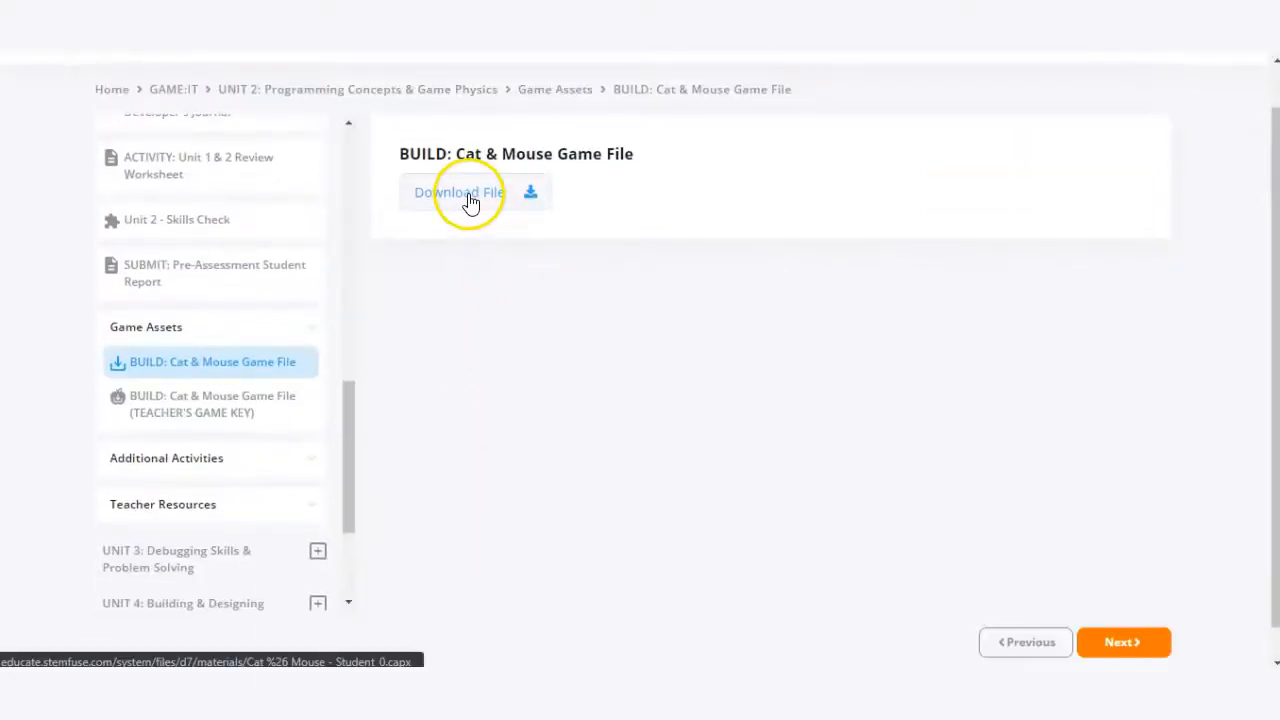
{"action": "left_click", "coordinate": [458, 192]}
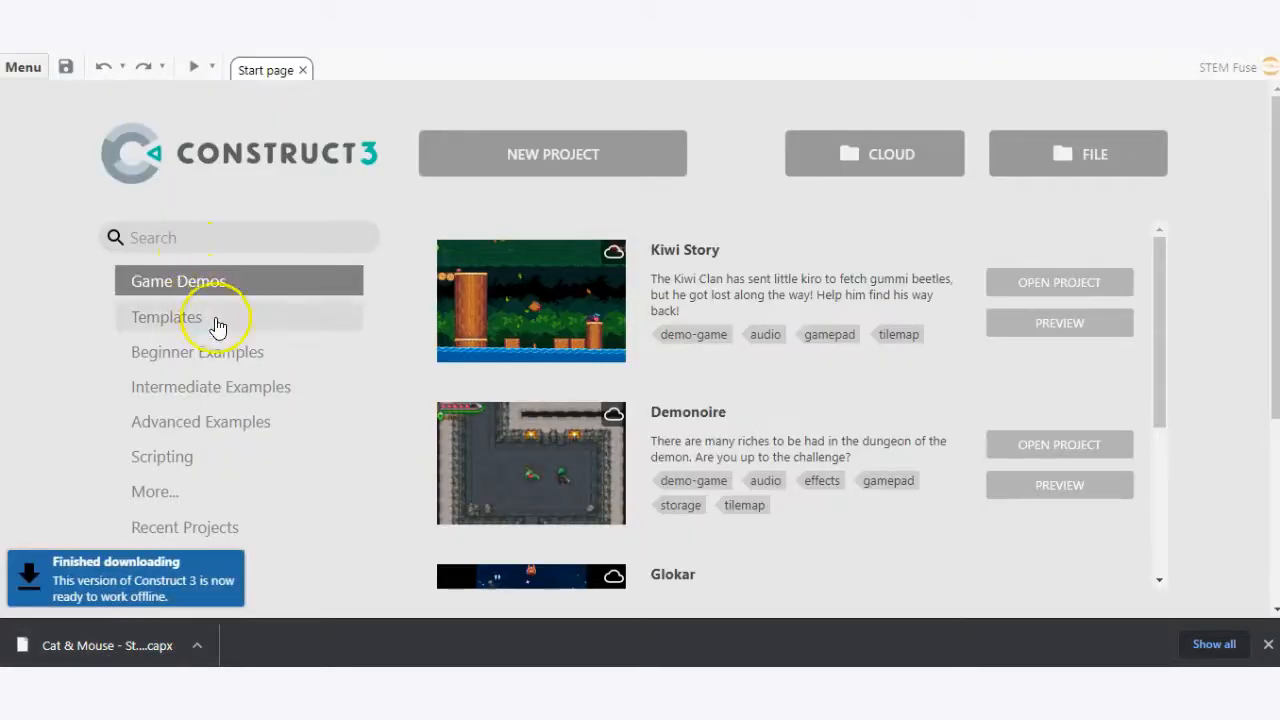
{"action": "mouse_move", "coordinate": [1227, 78]}
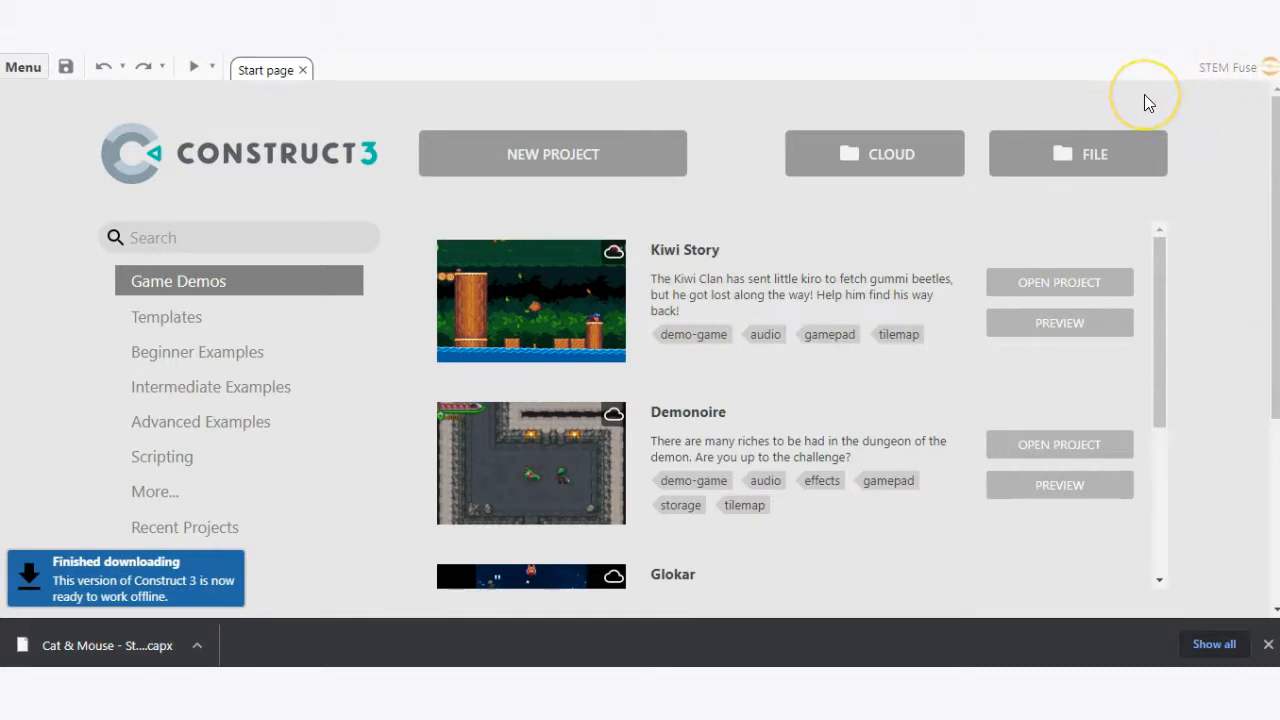
{"action": "mouse_move", "coordinate": [1149, 103]}
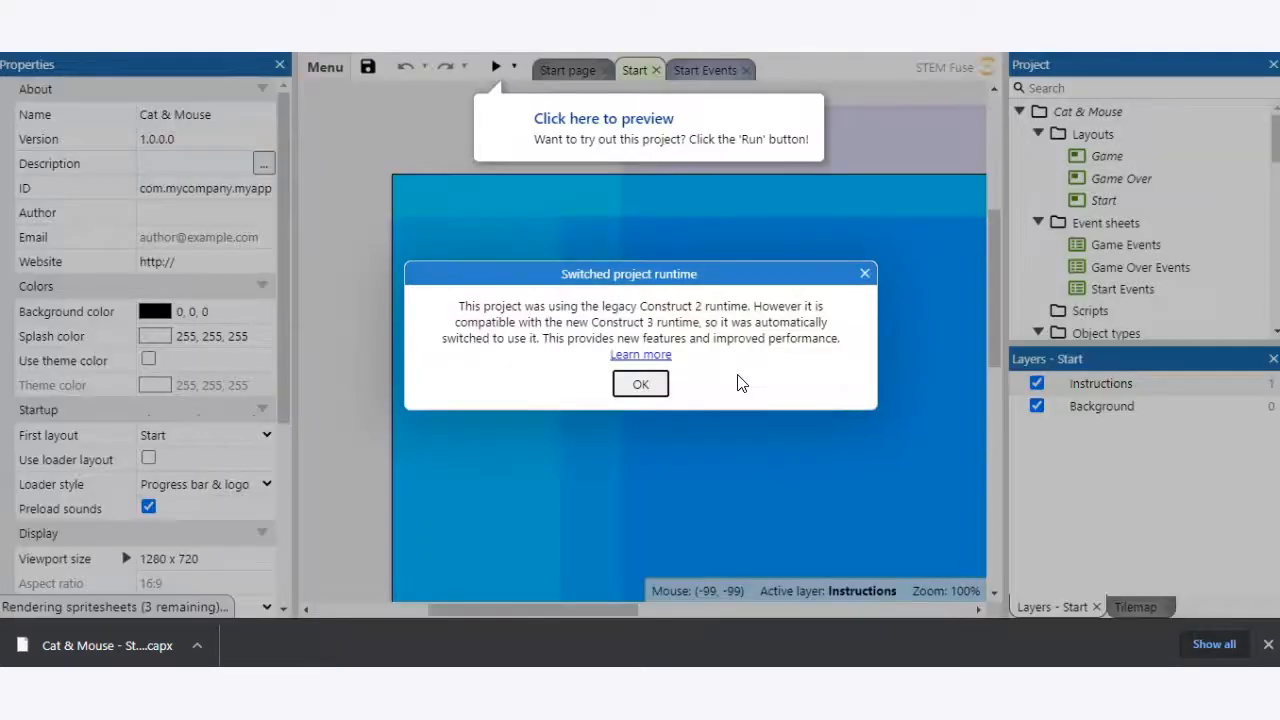
Dismiss the Construct 3 runtime switch notice with OK
{"action": "left_click", "coordinate": [640, 384]}
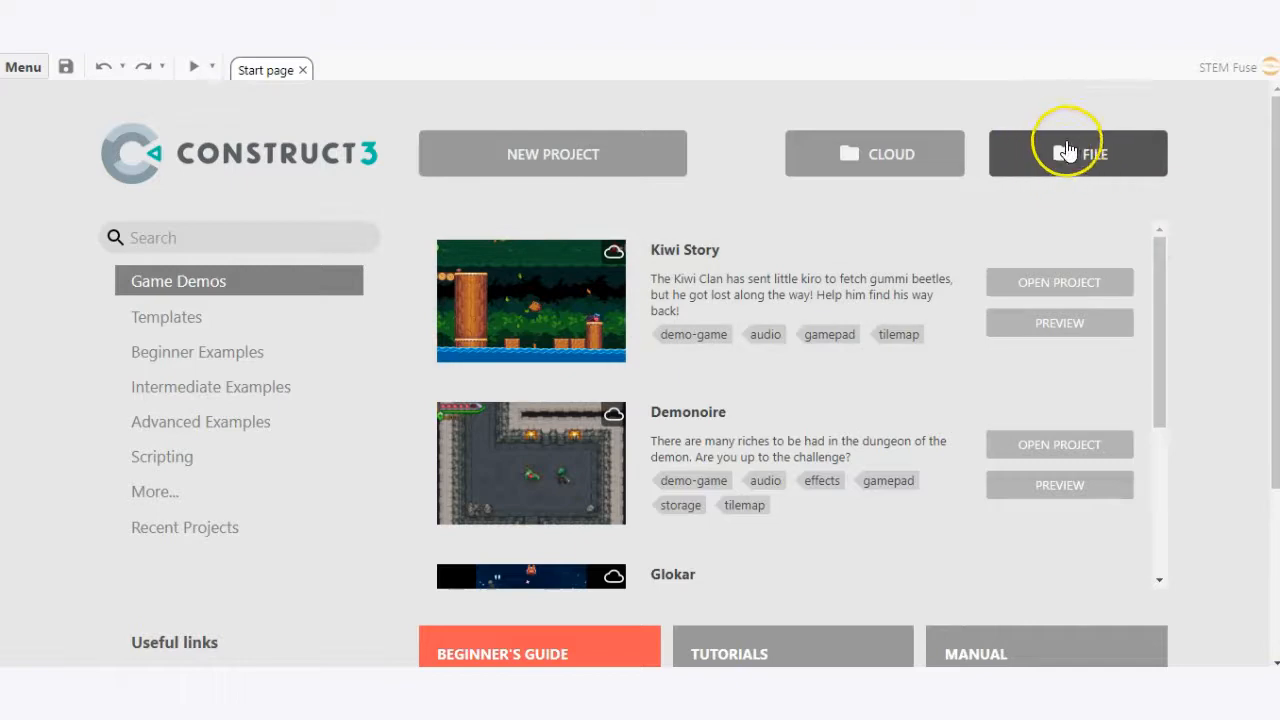
{"action": "mouse_move", "coordinate": [1058, 160]}
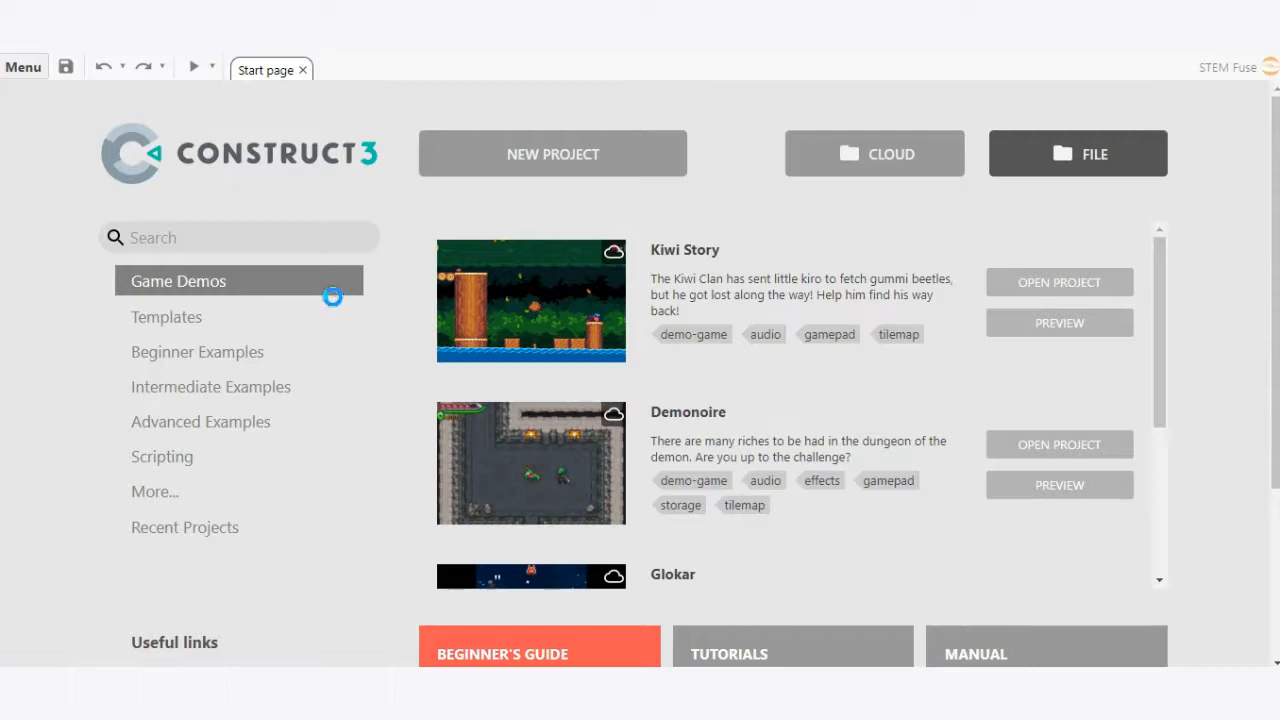
Open Cat & Mouse - Student_0 (1).capx from the Downloads folder
{"action": "left_click", "coordinate": [1077, 153]}
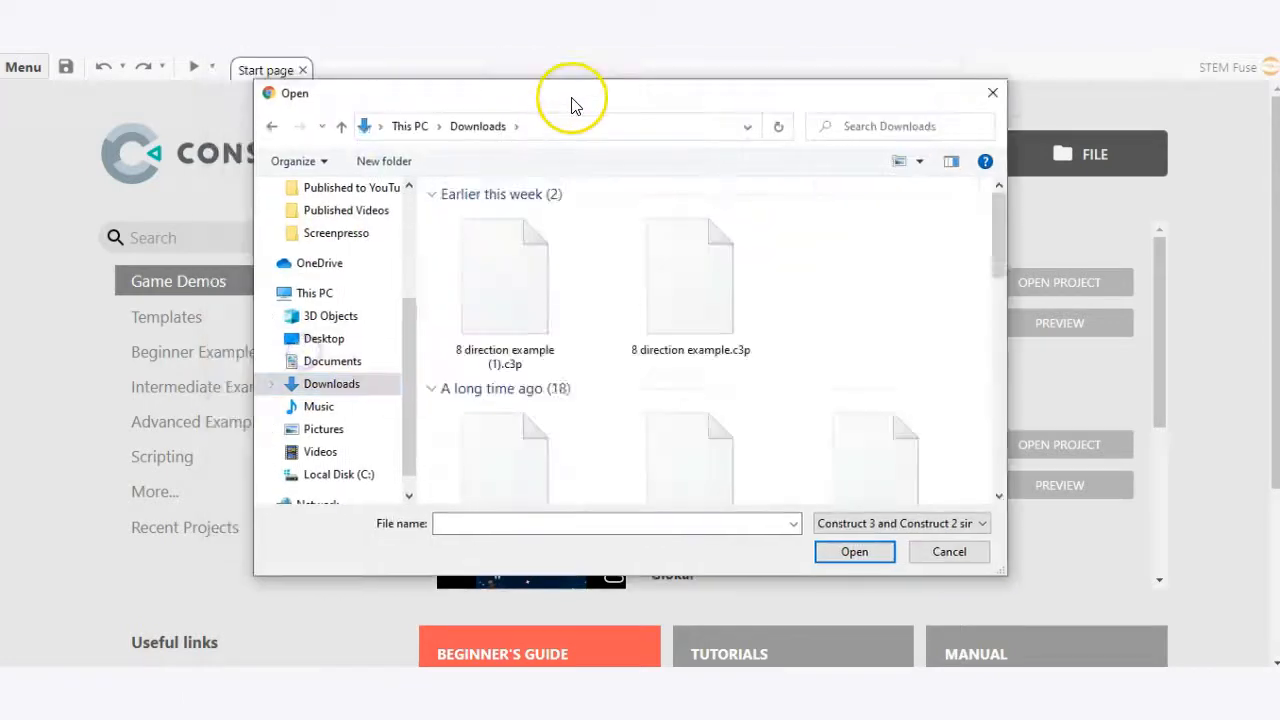
{"action": "left_click", "coordinate": [331, 383]}
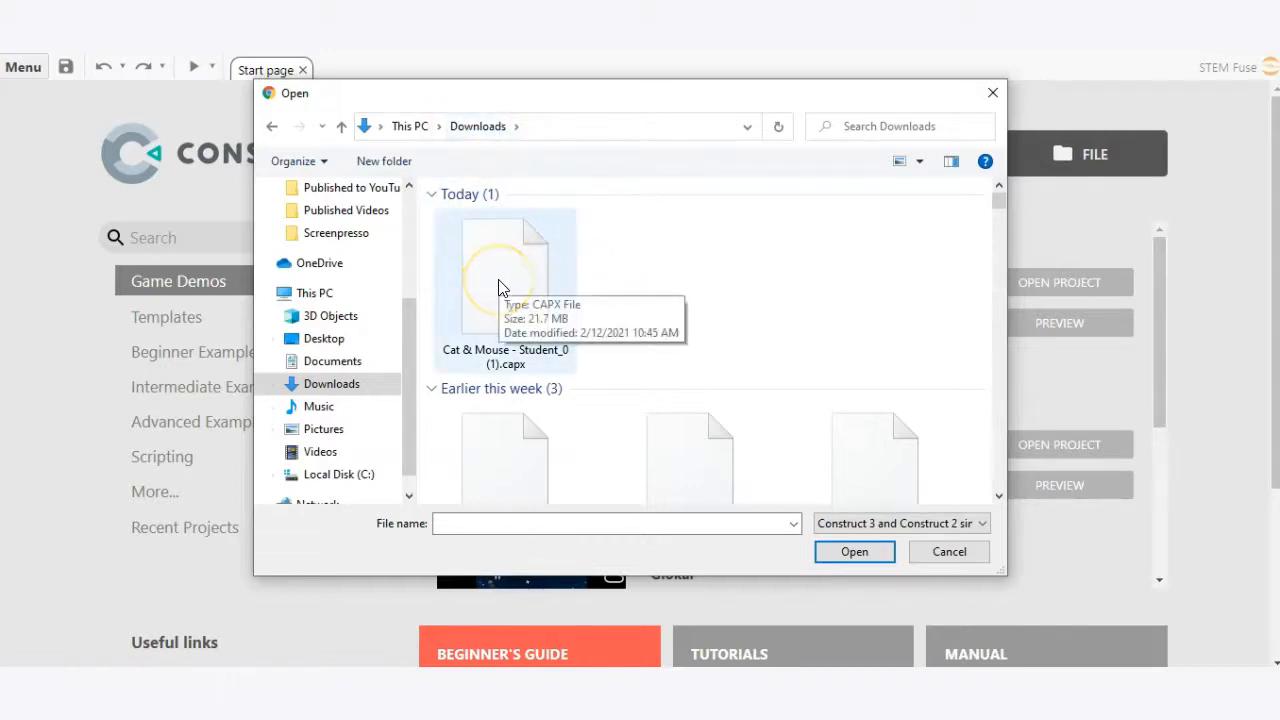
{"action": "left_click", "coordinate": [504, 290]}
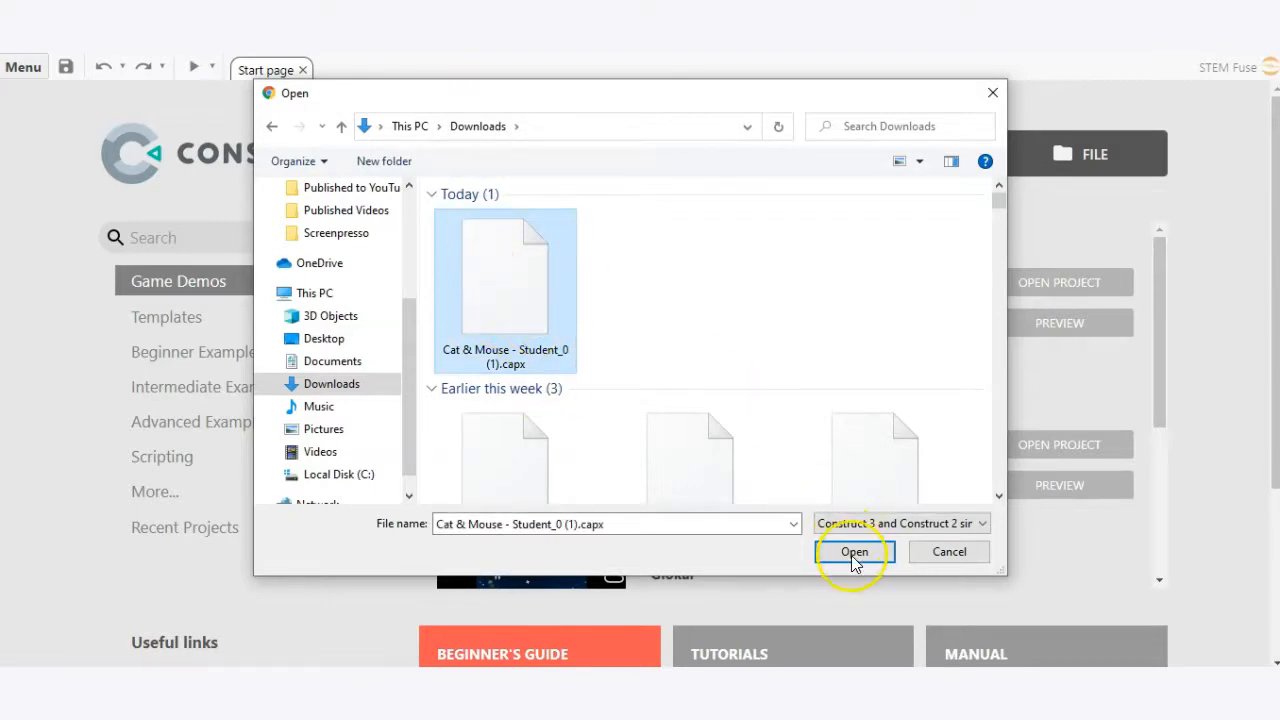
{"action": "left_click", "coordinate": [854, 552]}
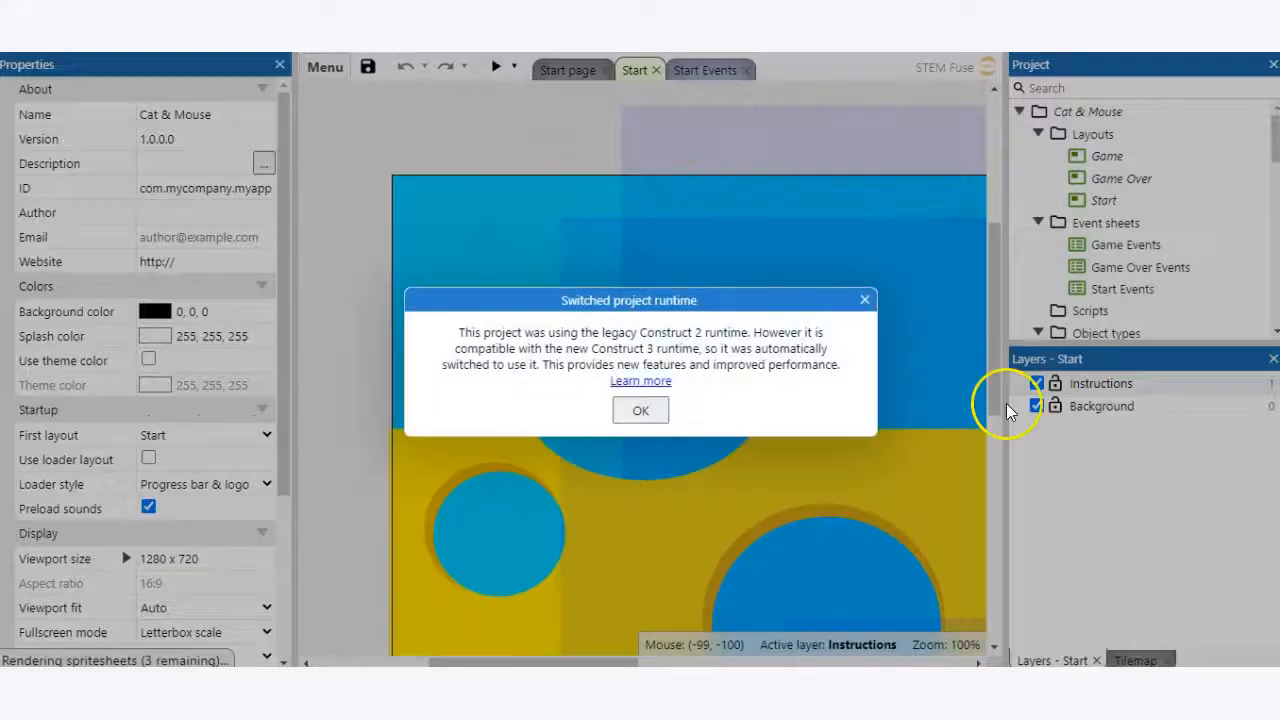
{"action": "mouse_move", "coordinate": [390, 375]}
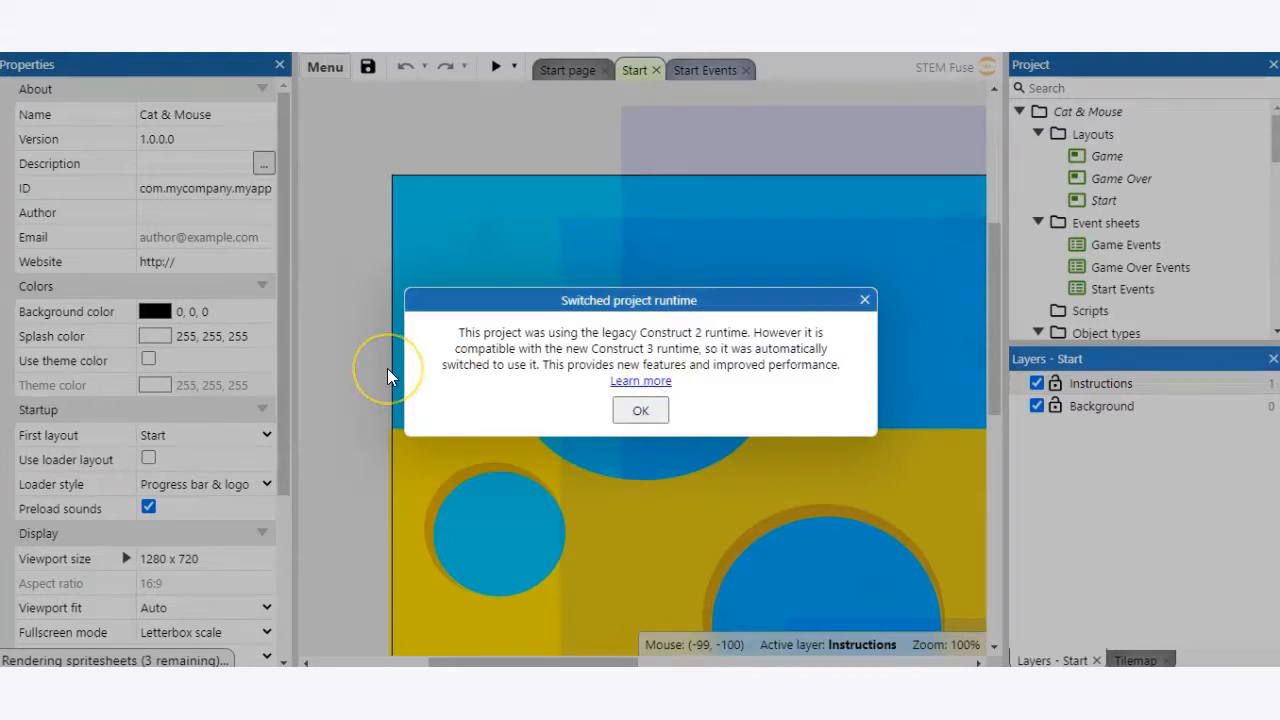
Dismiss the Switched project runtime notice and scroll the Start layout's instructions
{"action": "left_click", "coordinate": [640, 410]}
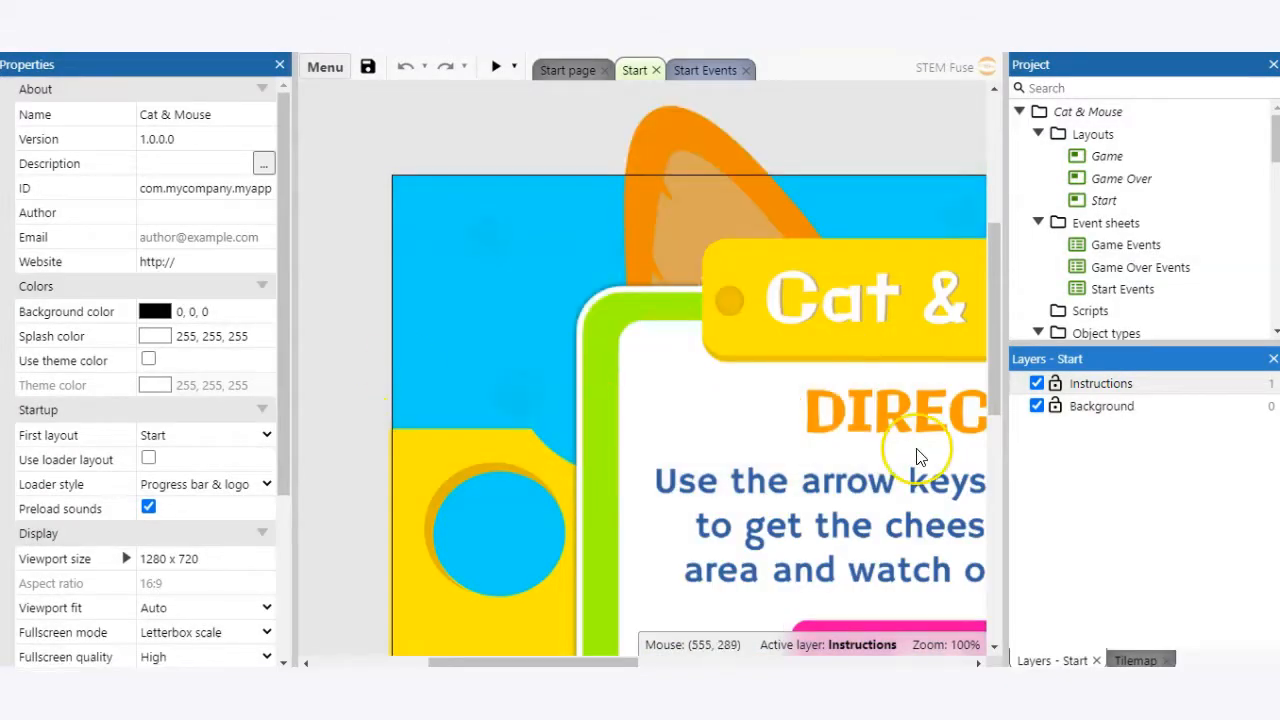
{"action": "scroll", "scroll_direction": "down", "scroll_amount": 3}
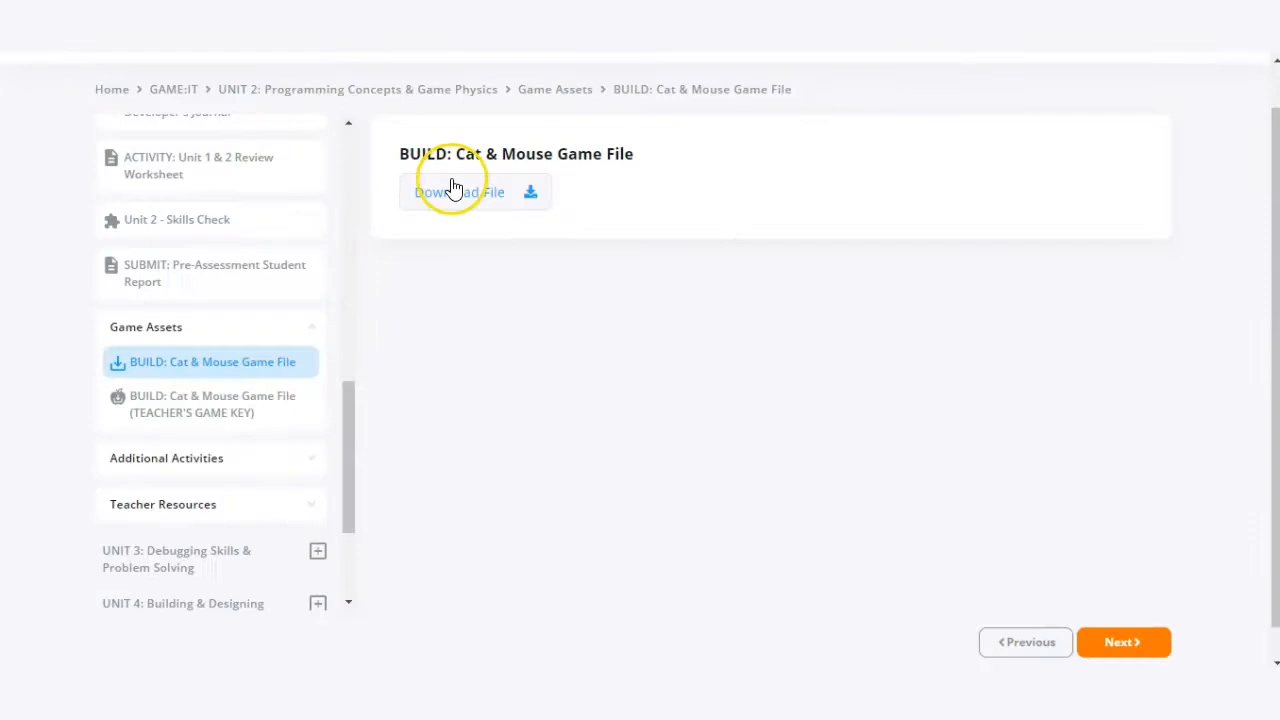
Download Cat & Mouse - Student_0 (2).capx and open it from the download bar
{"action": "left_click", "coordinate": [459, 192]}
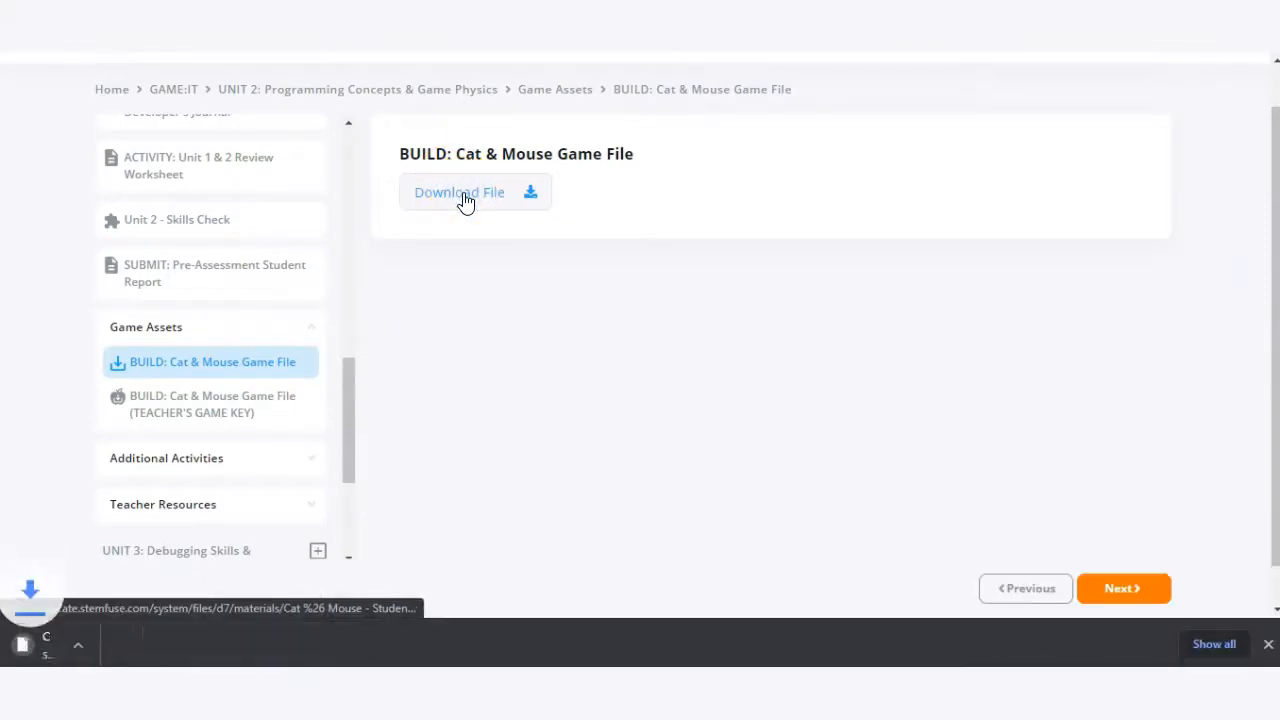
{"action": "left_click", "coordinate": [459, 192]}
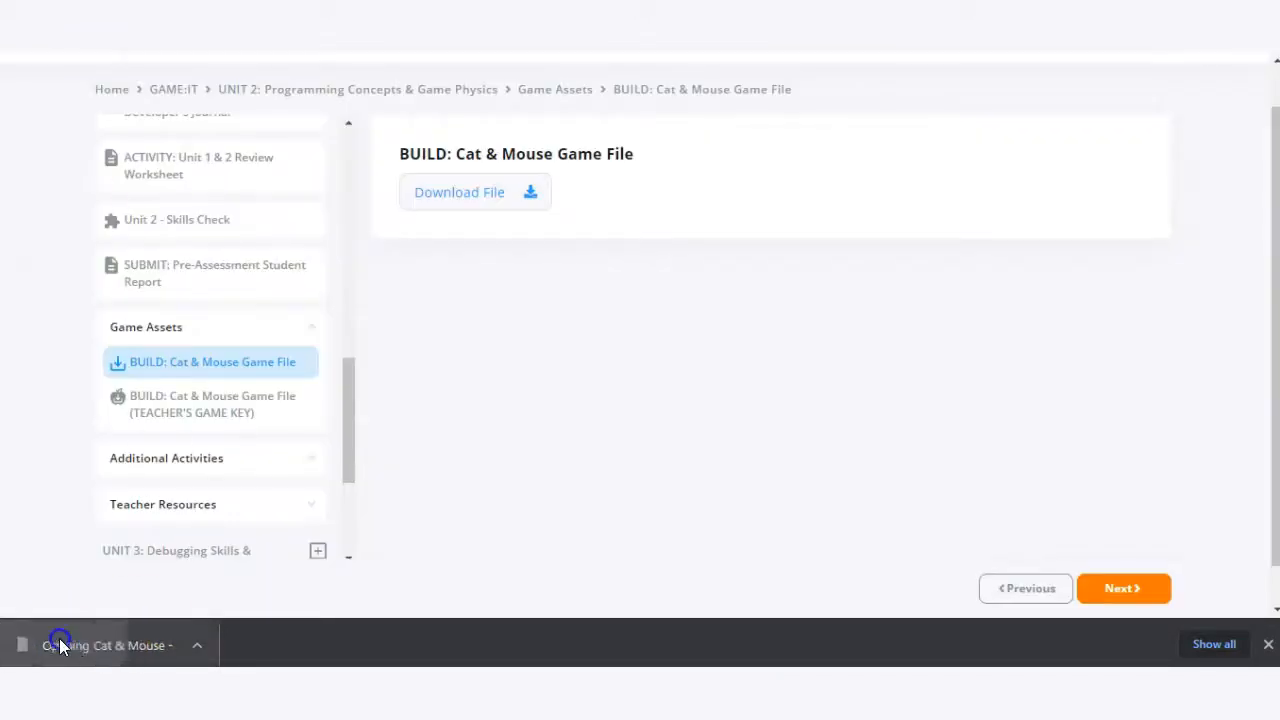
{"action": "left_click", "coordinate": [60, 645]}
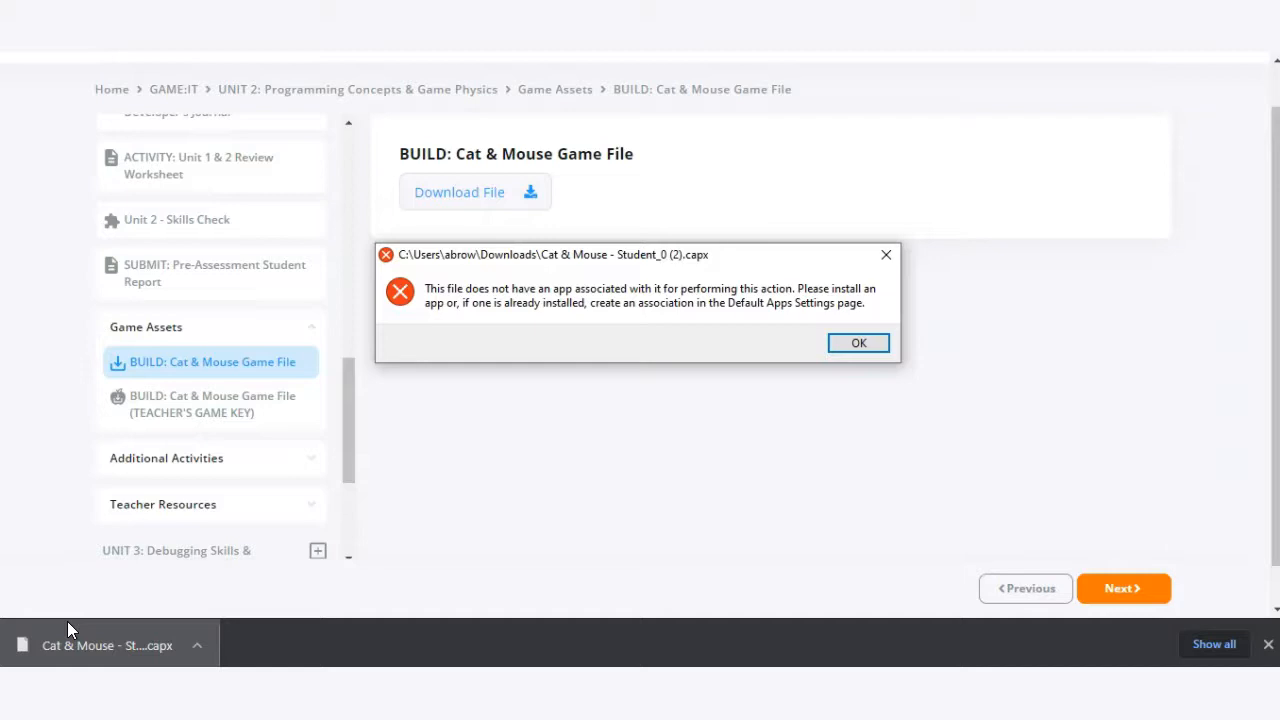
{"action": "mouse_move", "coordinate": [697, 318]}
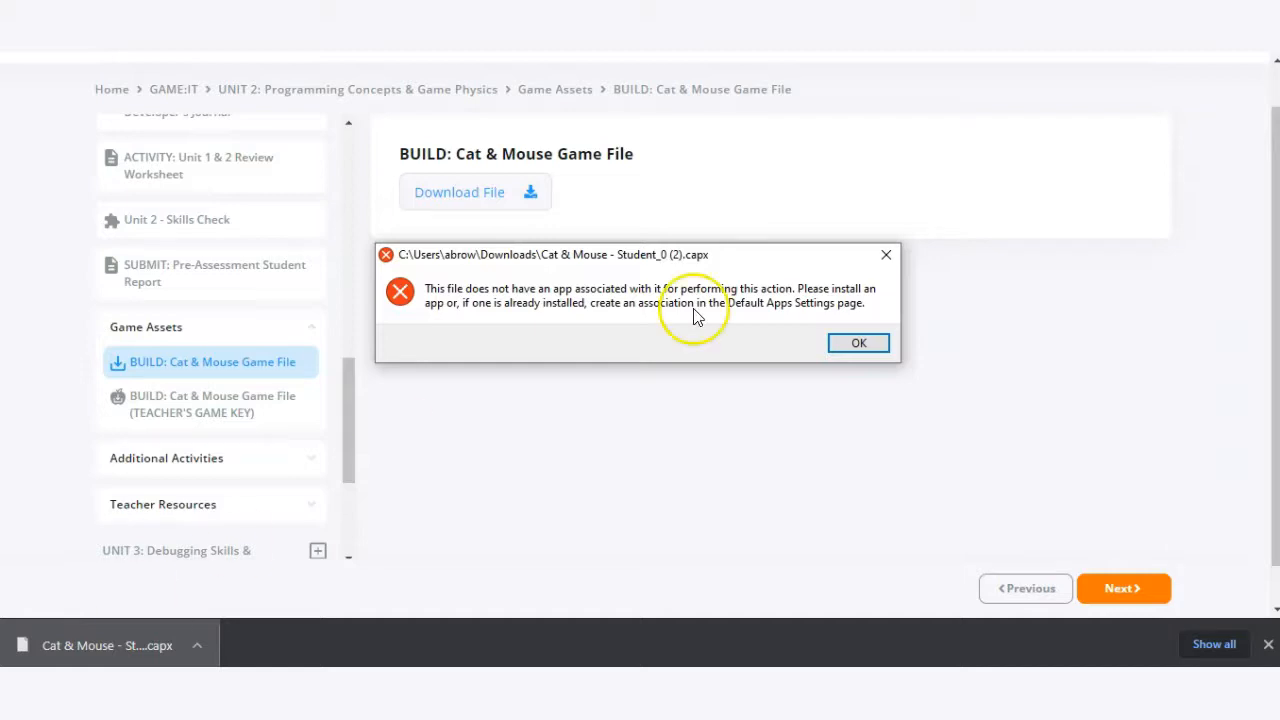
{"action": "left_click", "coordinate": [858, 343]}
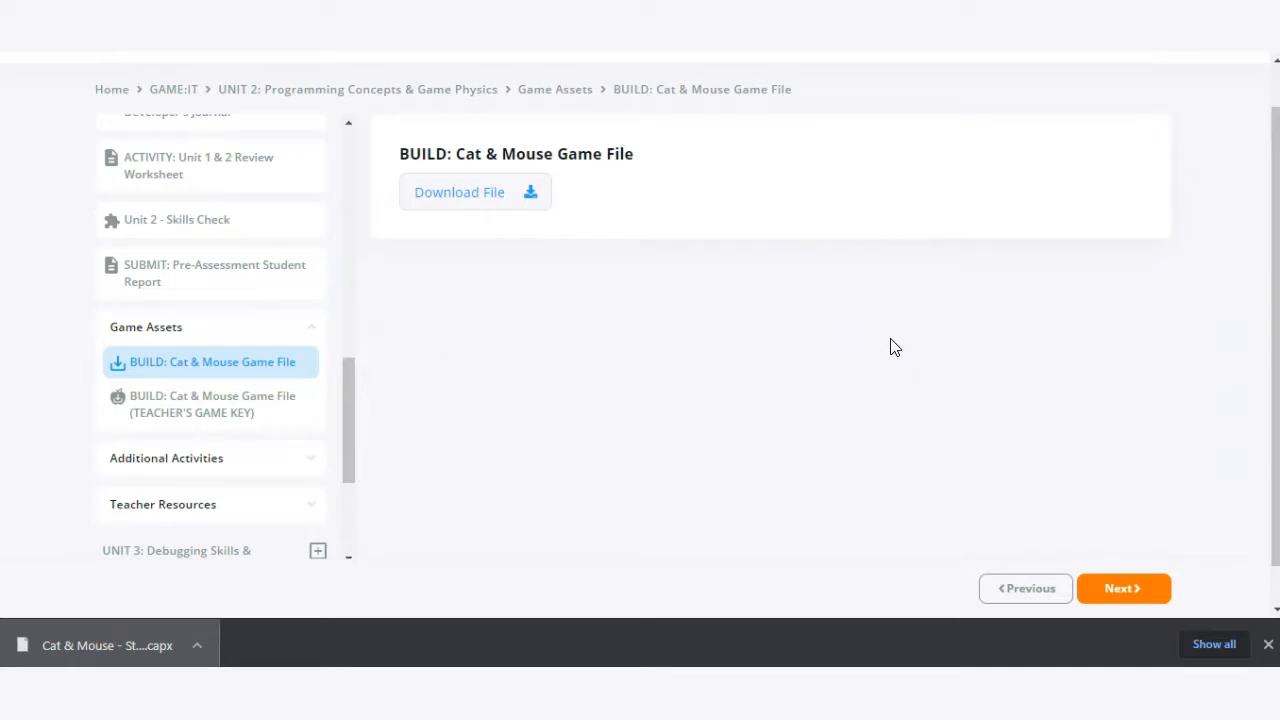